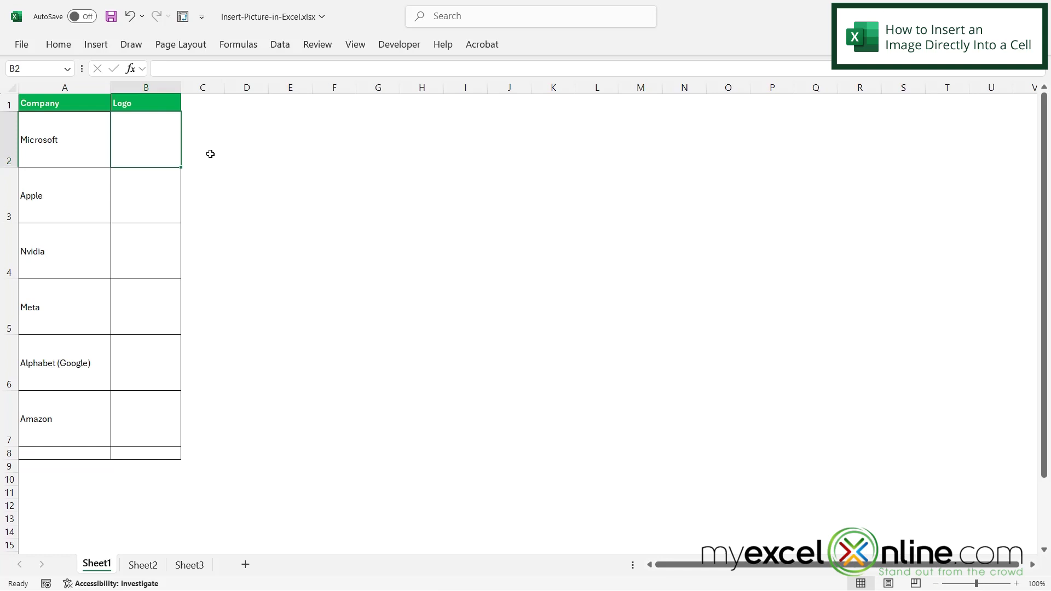
{"action": "mouse_move", "coordinate": [198, 151]}
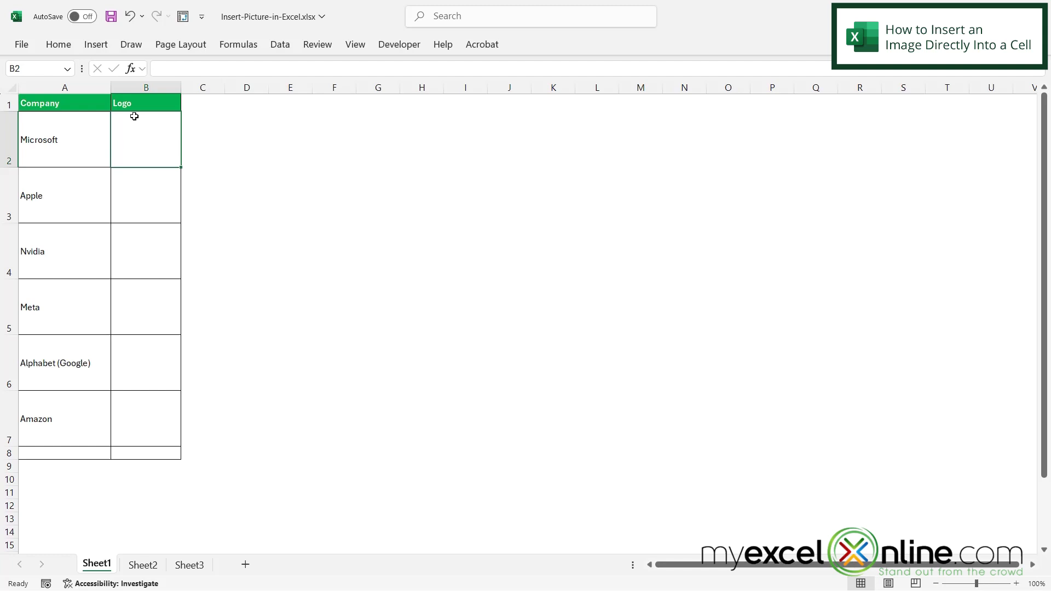
Step: Place microsoft.png from this device into cell B2 as an in-cell picture
{"action": "left_click", "coordinate": [95, 44]}
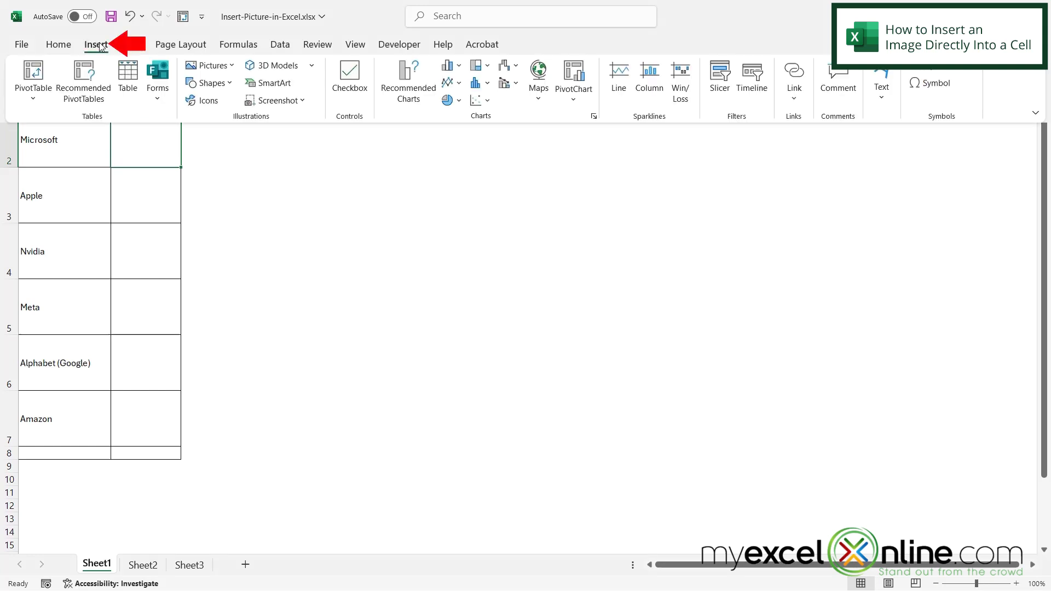
{"action": "left_click", "coordinate": [211, 75]}
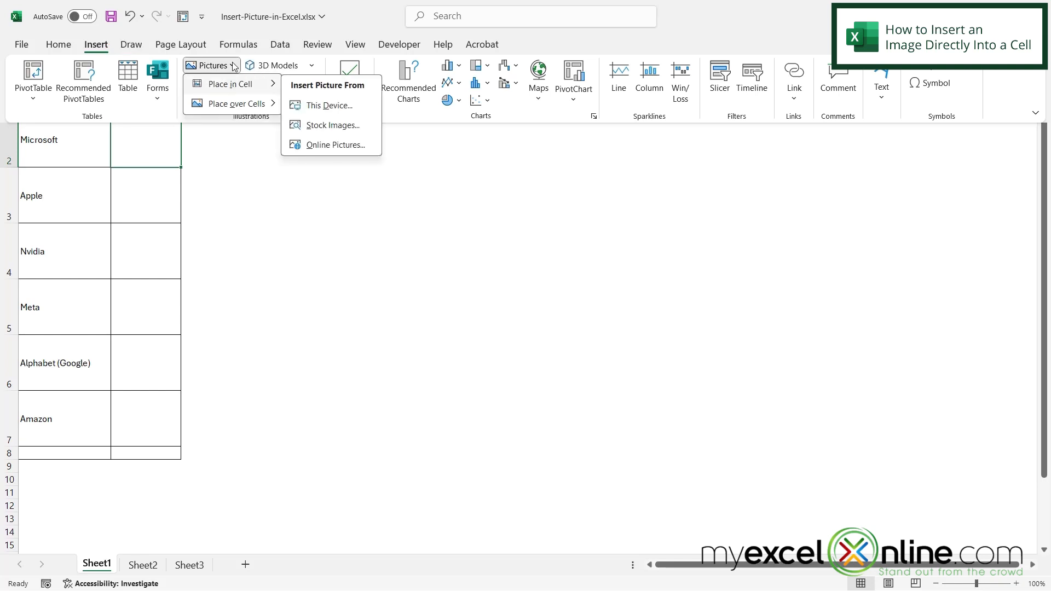
{"action": "mouse_move", "coordinate": [240, 86]}
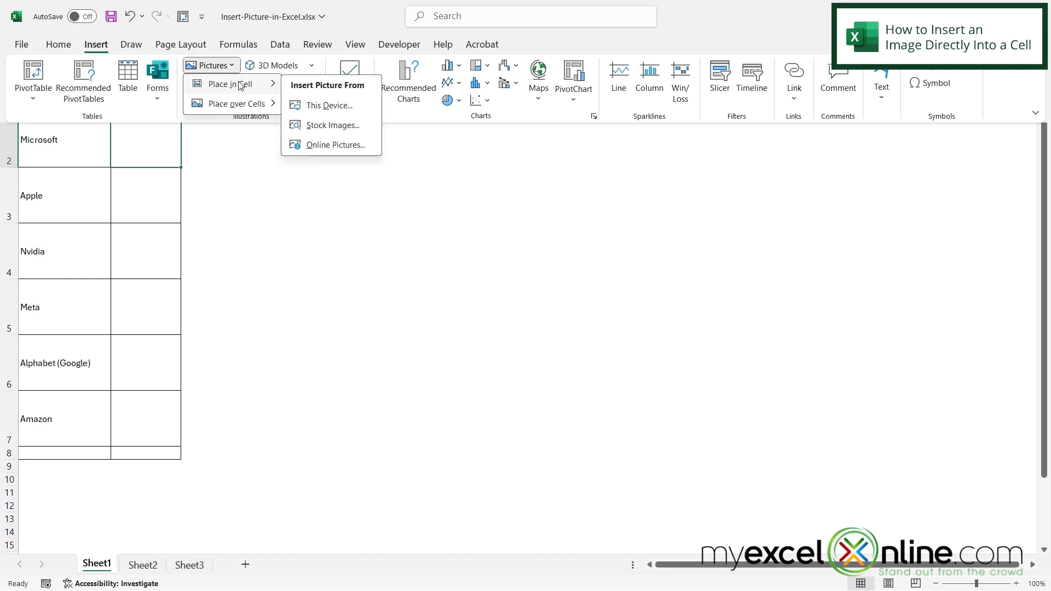
{"action": "mouse_move", "coordinate": [328, 105]}
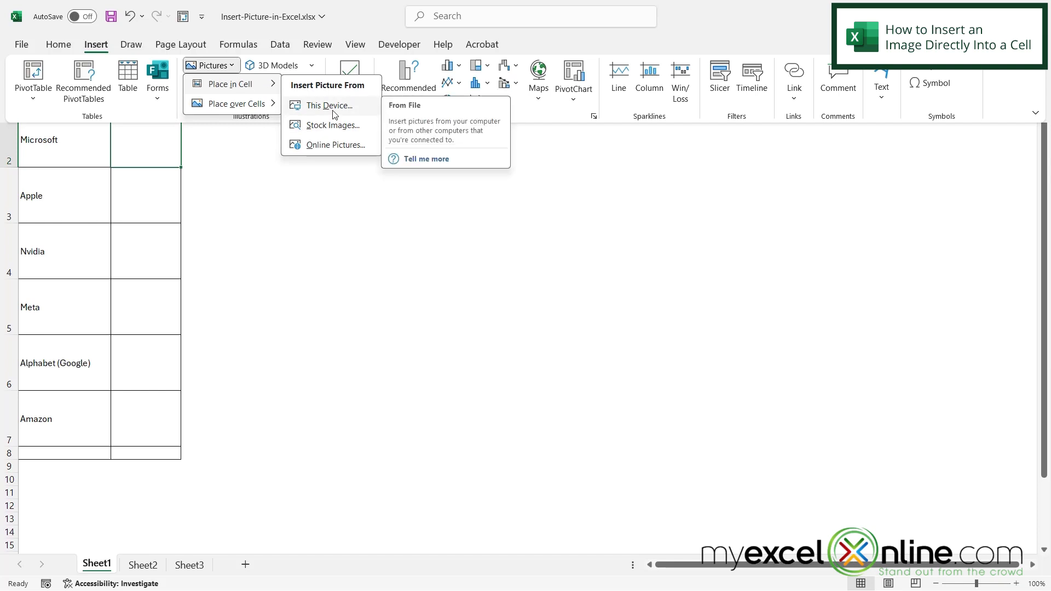
{"action": "left_click", "coordinate": [328, 105]}
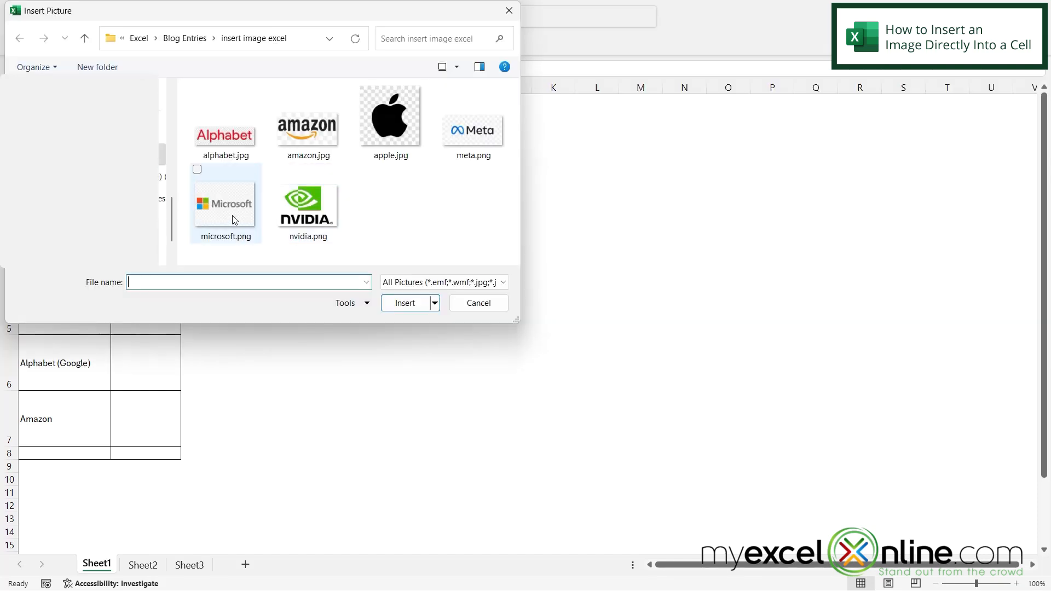
{"action": "left_click", "coordinate": [224, 204]}
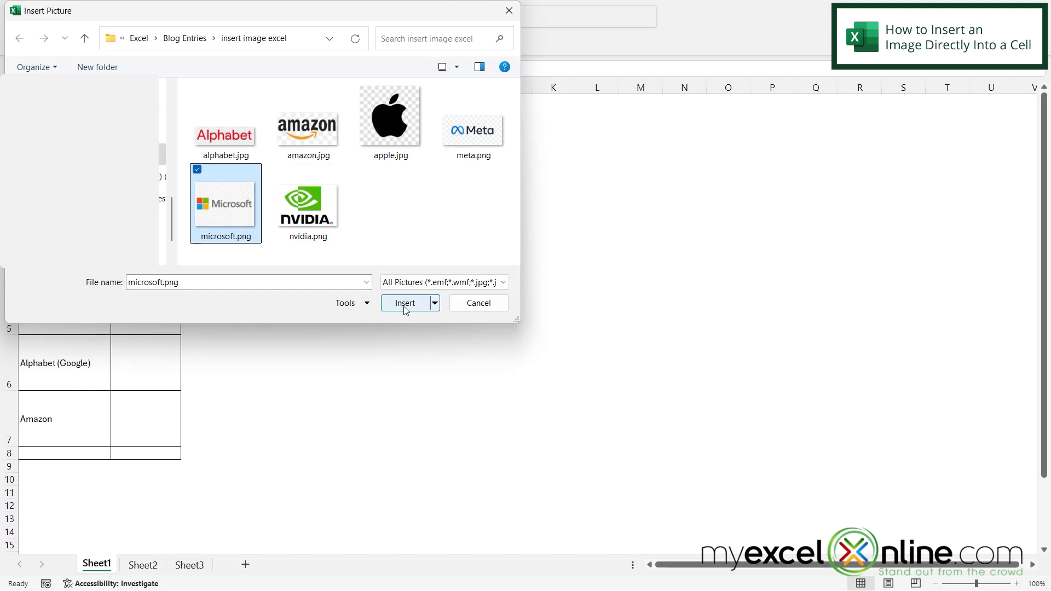
{"action": "left_click", "coordinate": [404, 302]}
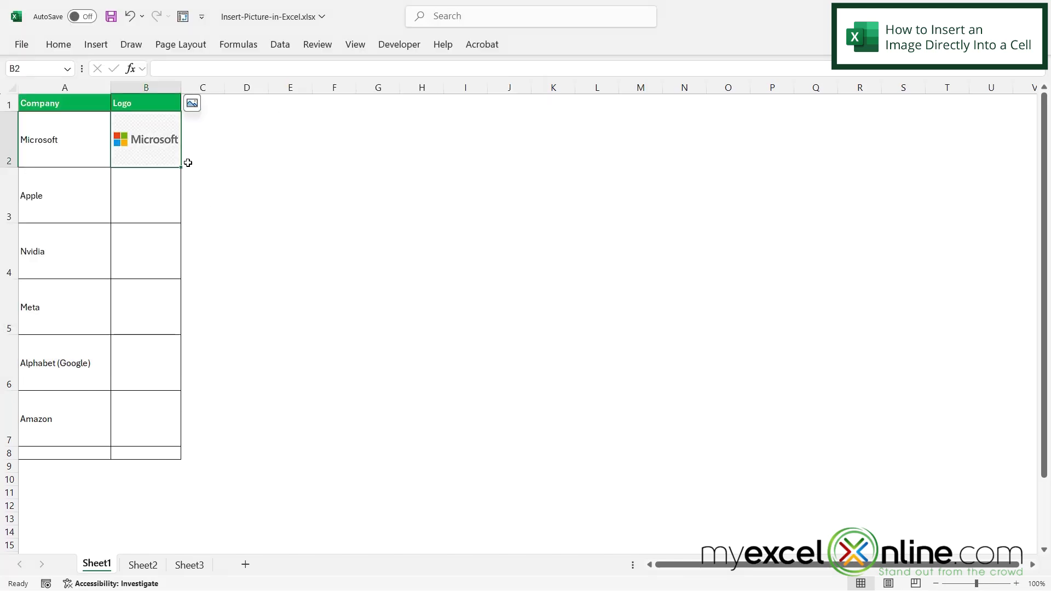
{"action": "mouse_move", "coordinate": [155, 157]}
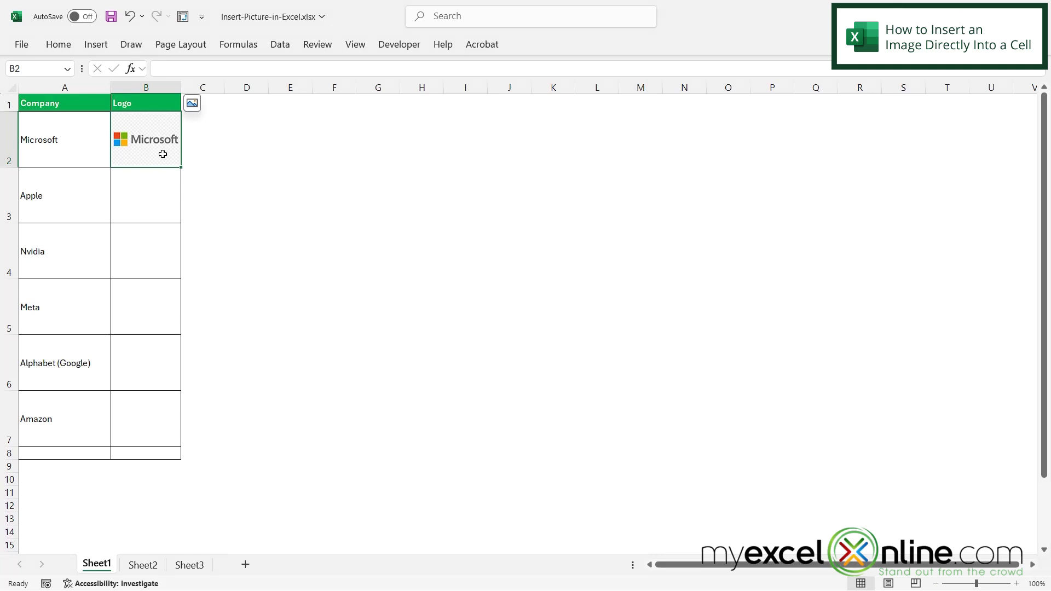
{"action": "left_click", "coordinate": [334, 140]}
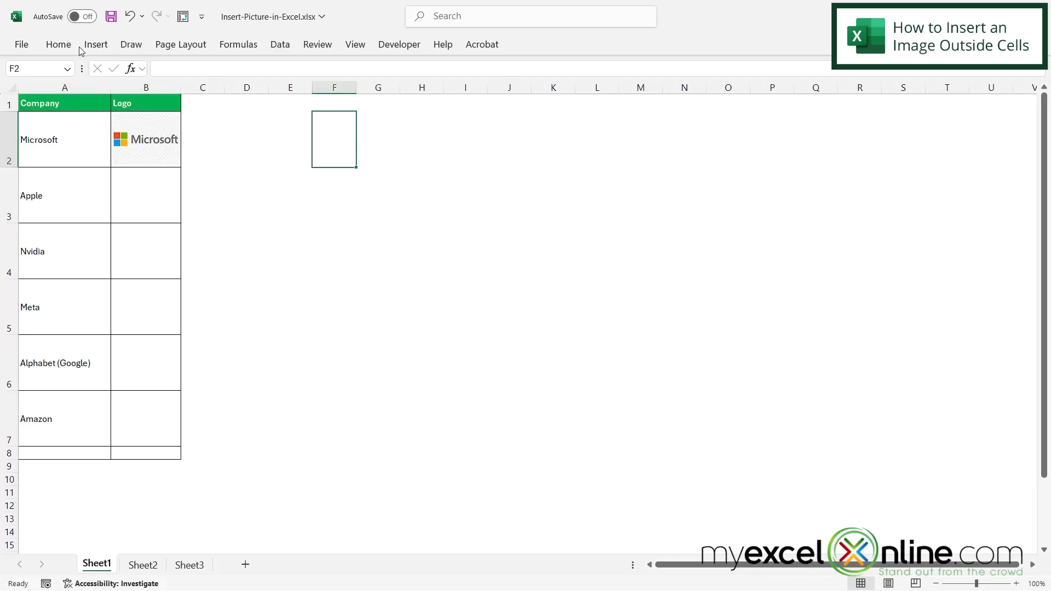
{"action": "left_click", "coordinate": [95, 44]}
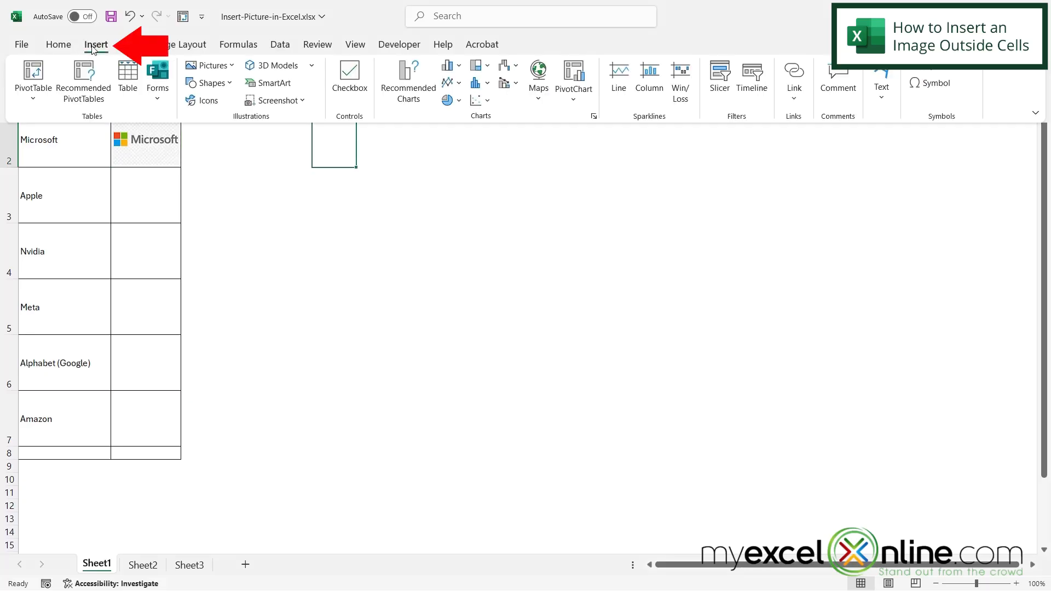
{"action": "left_click", "coordinate": [208, 65]}
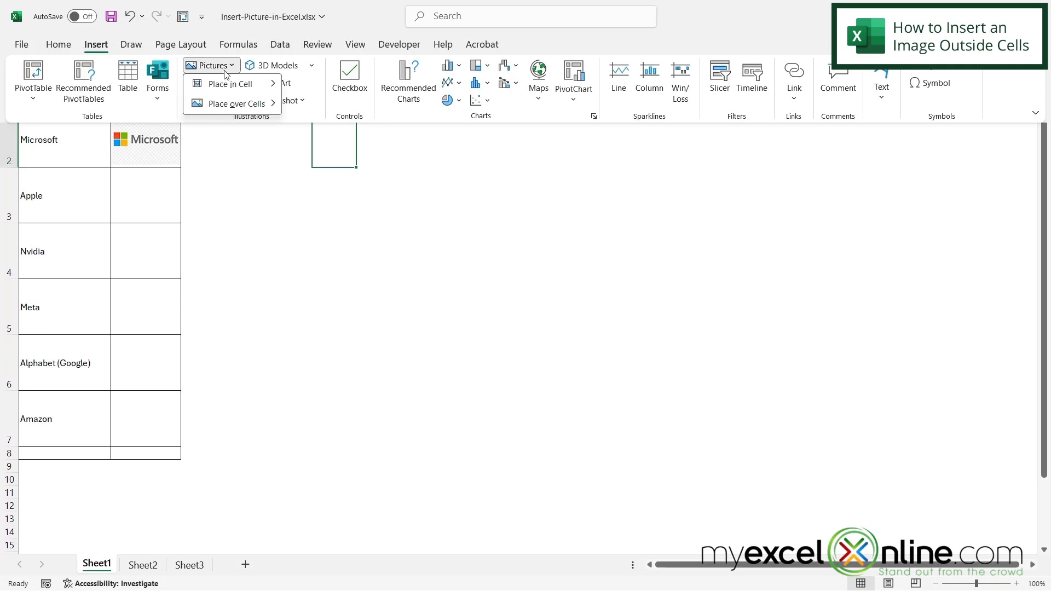
{"action": "left_click", "coordinate": [235, 103]}
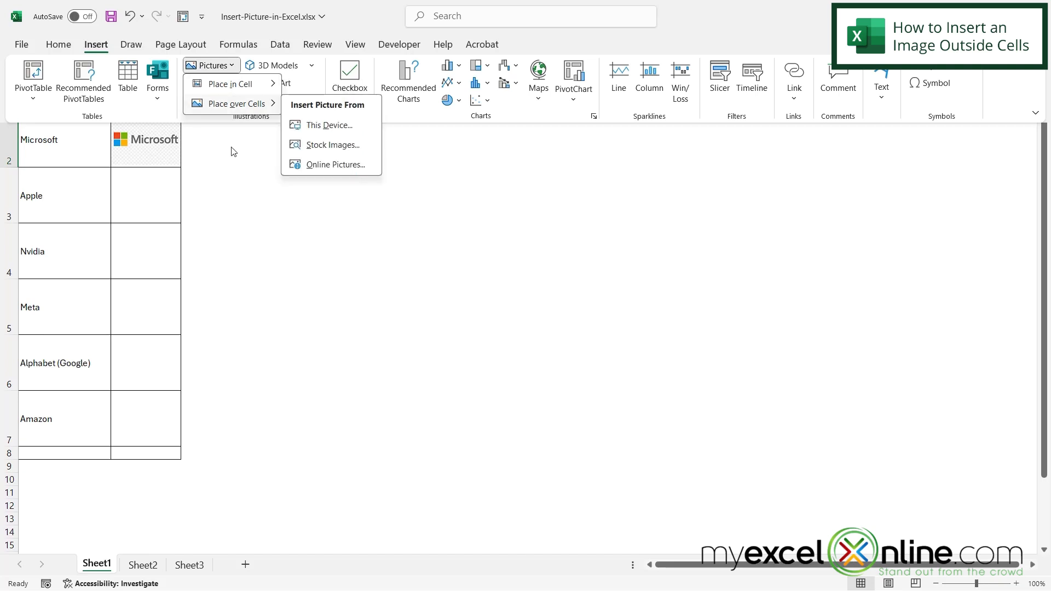
{"action": "left_click", "coordinate": [334, 139]}
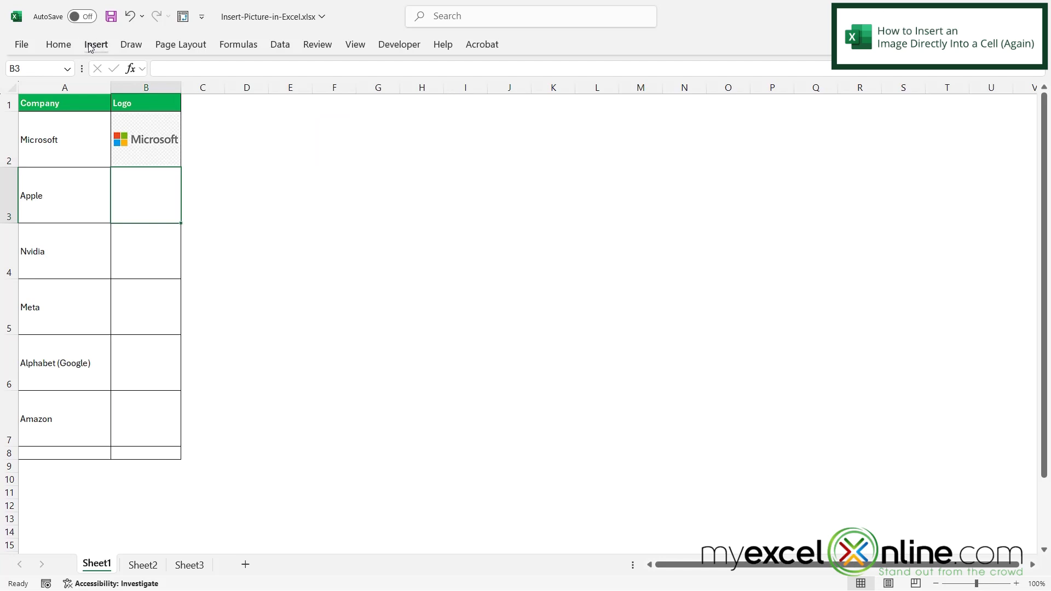
Step: Place the apple.jpg logo from this device inside cell B3
{"action": "left_click", "coordinate": [210, 78]}
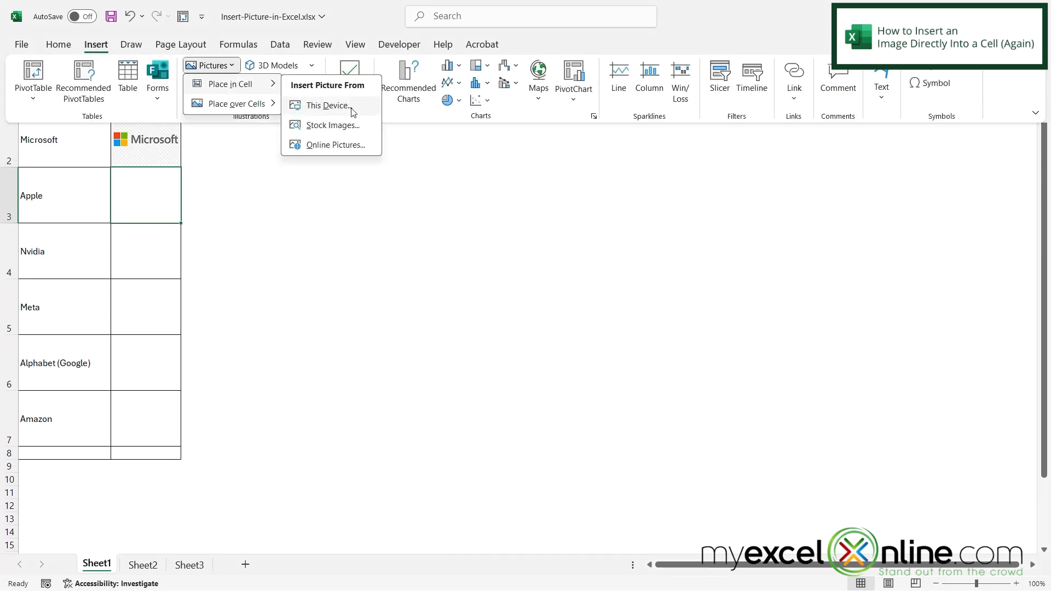
{"action": "left_click", "coordinate": [327, 105]}
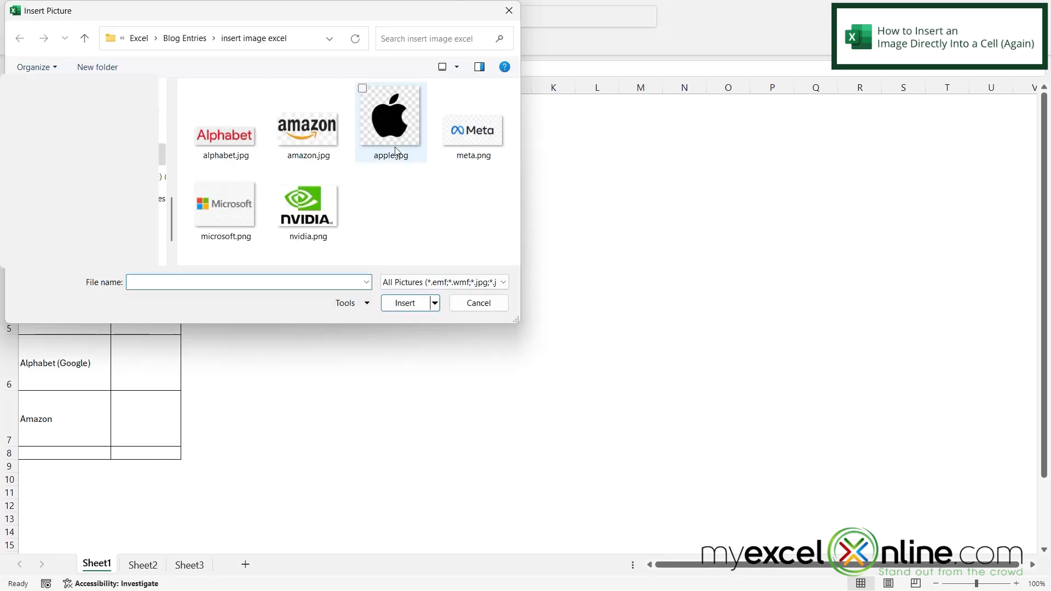
{"action": "left_click", "coordinate": [405, 303]}
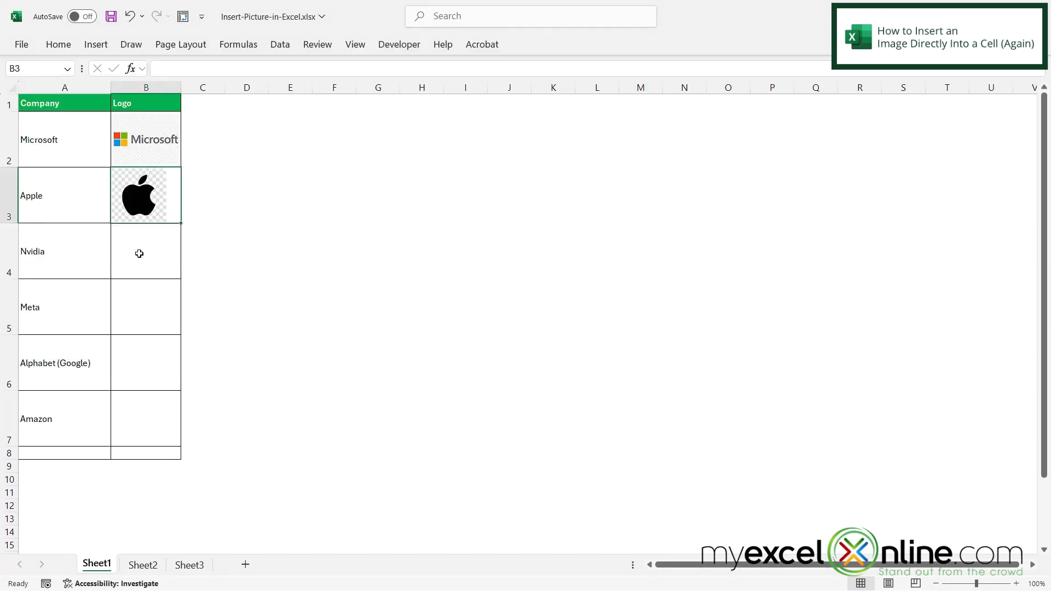
Step: Place the nvidia.png logo from this device inside cell B4
{"action": "left_click", "coordinate": [209, 65]}
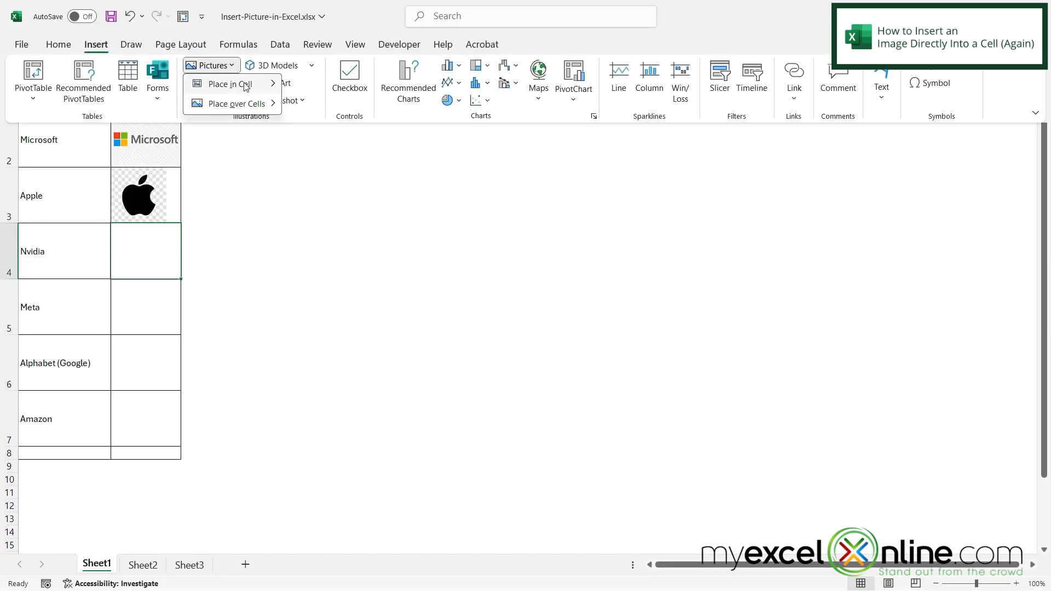
{"action": "left_click", "coordinate": [227, 84]}
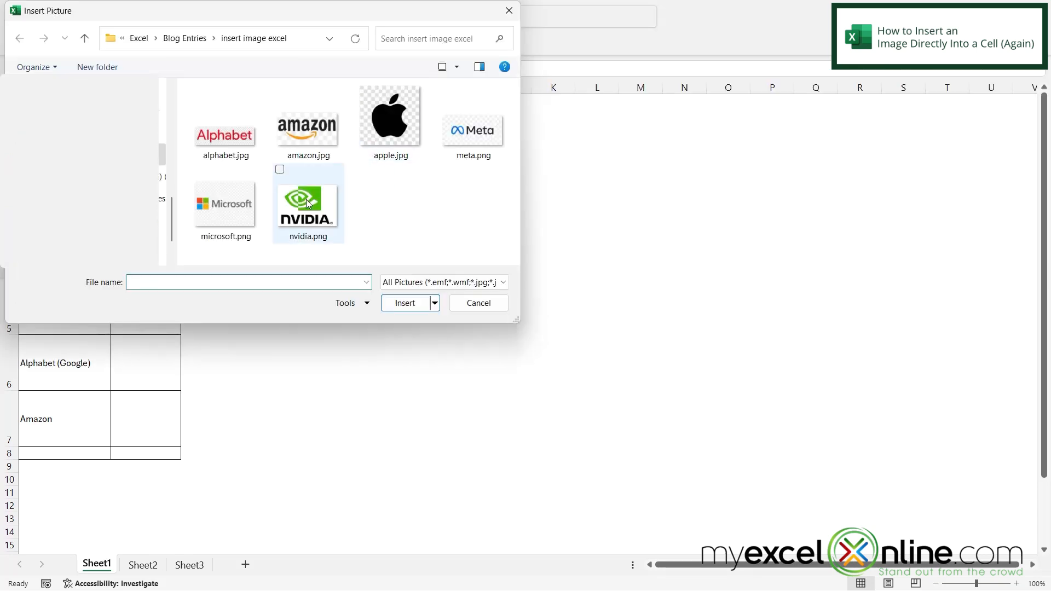
{"action": "left_click", "coordinate": [405, 303]}
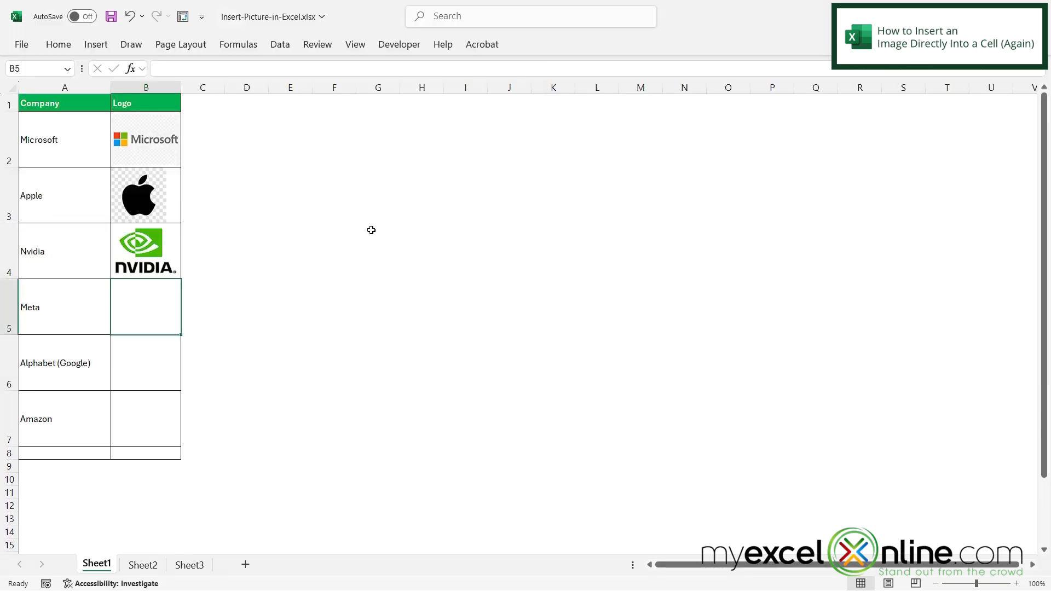